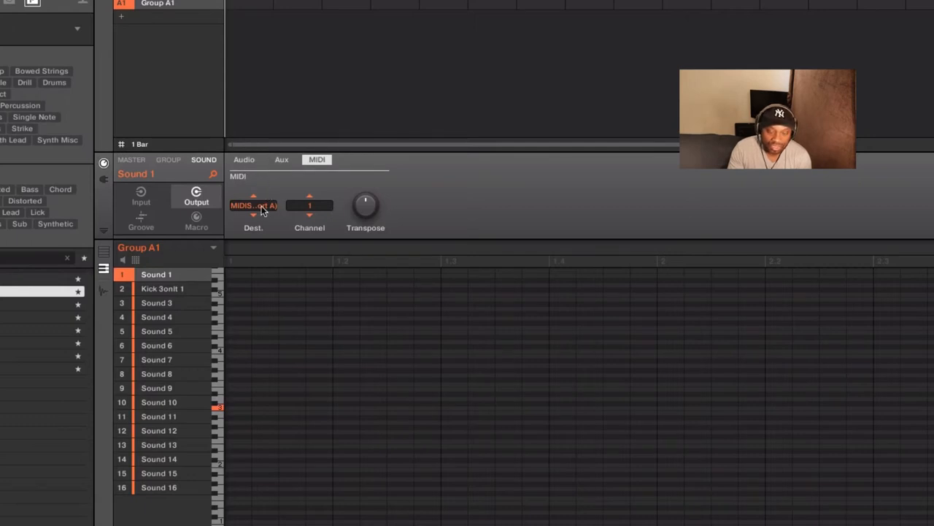
Keep MIDISPORT 4x4 Port A as the MIDI output and start playback of Pattern 1
{"action": "left_click", "coordinate": [253, 204]}
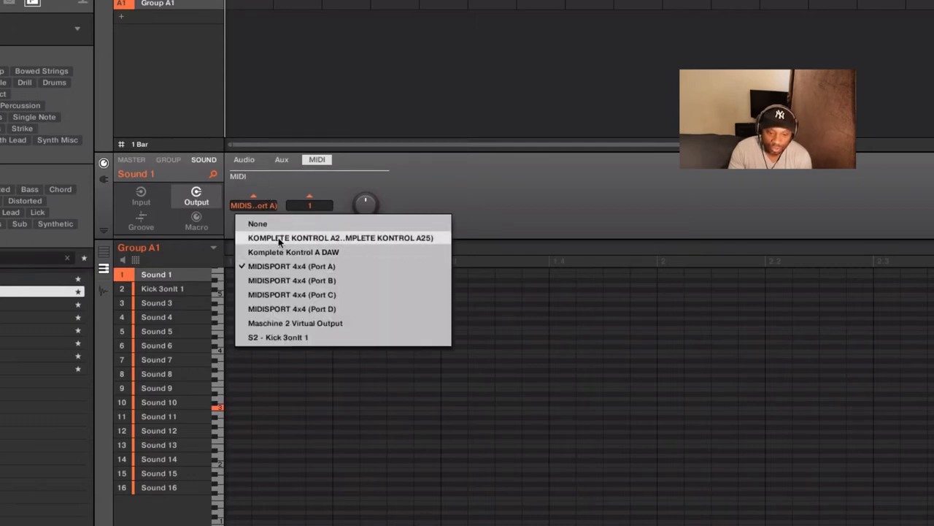
{"action": "mouse_move", "coordinate": [292, 323]}
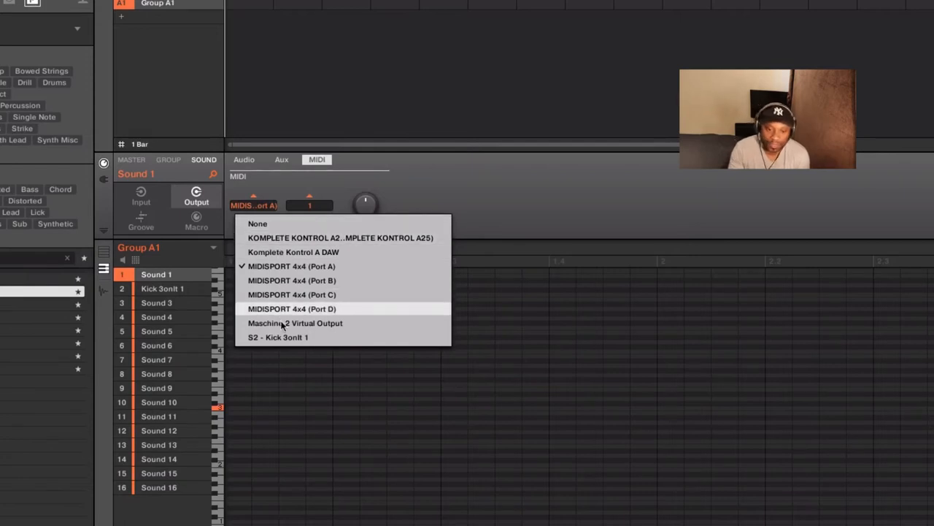
{"action": "mouse_move", "coordinate": [280, 308]}
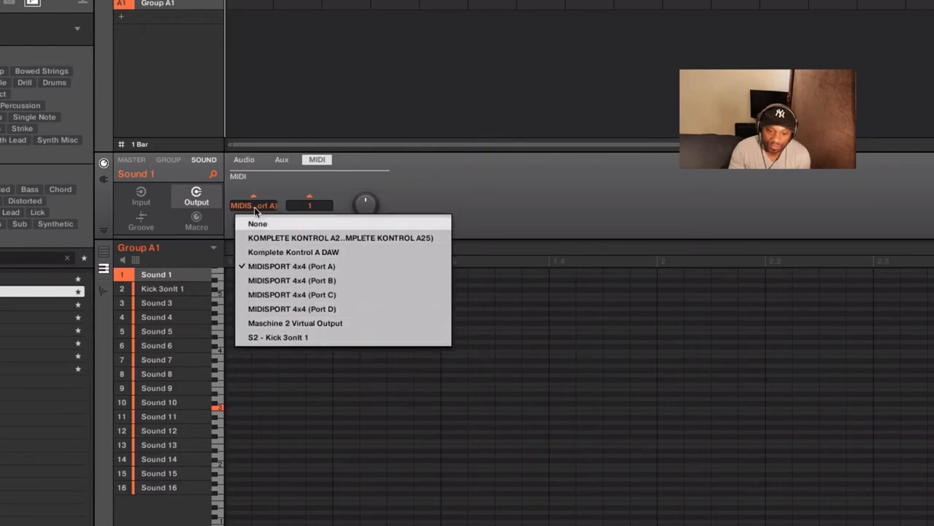
{"action": "mouse_move", "coordinate": [292, 281]}
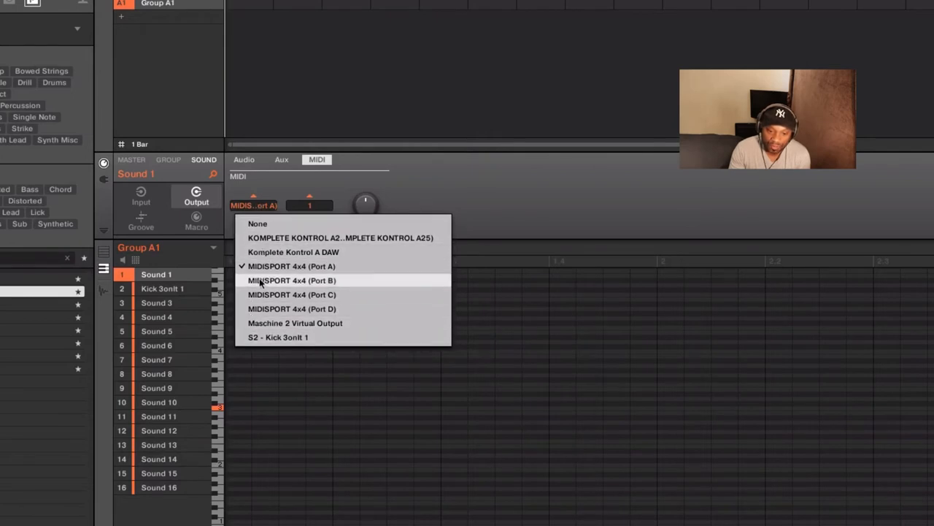
{"action": "mouse_move", "coordinate": [277, 310]}
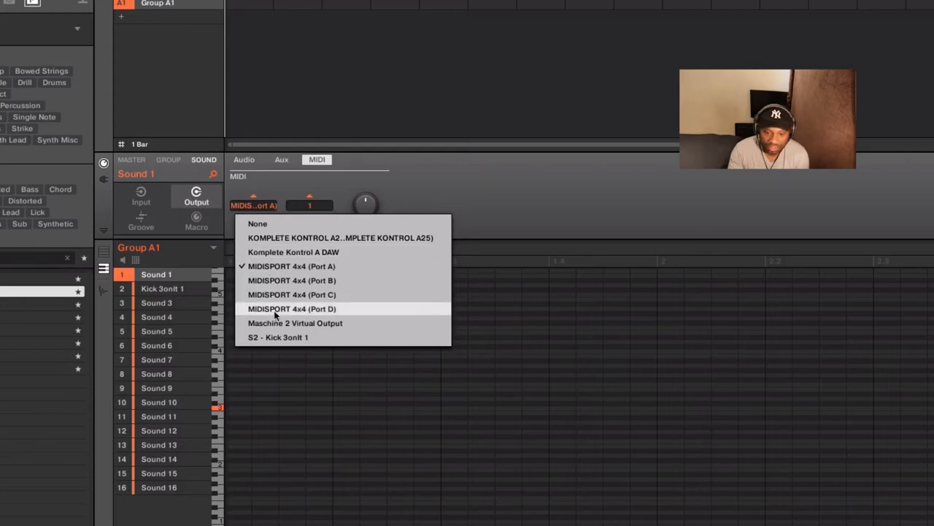
{"action": "mouse_move", "coordinate": [280, 265]}
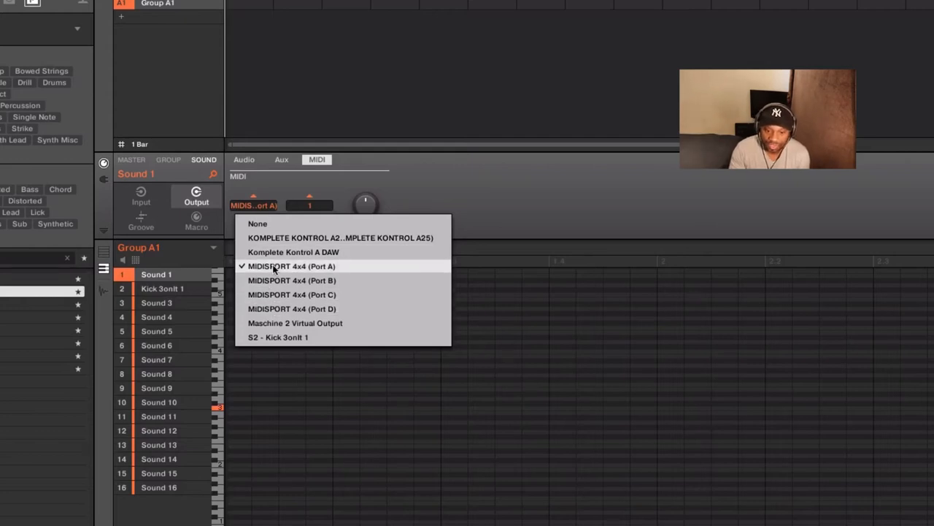
{"action": "left_click", "coordinate": [292, 266]}
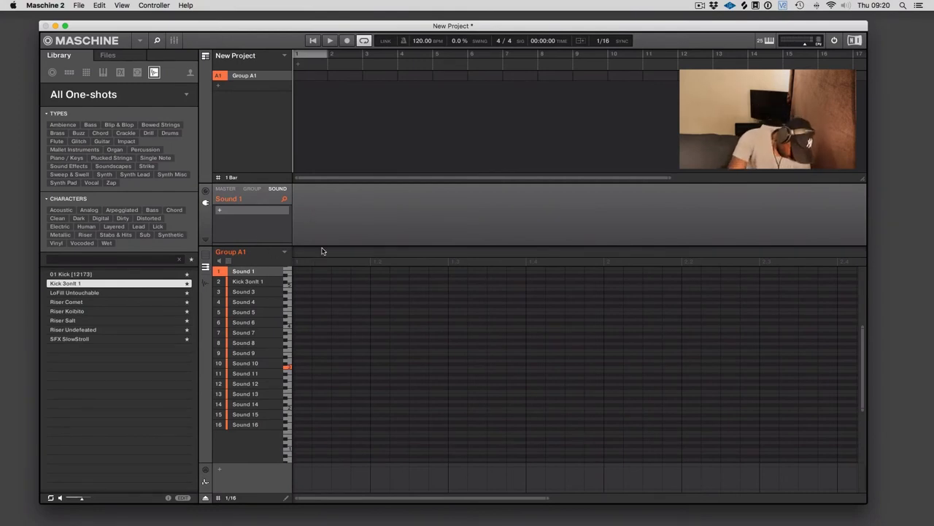
{"action": "left_click", "coordinate": [359, 41]}
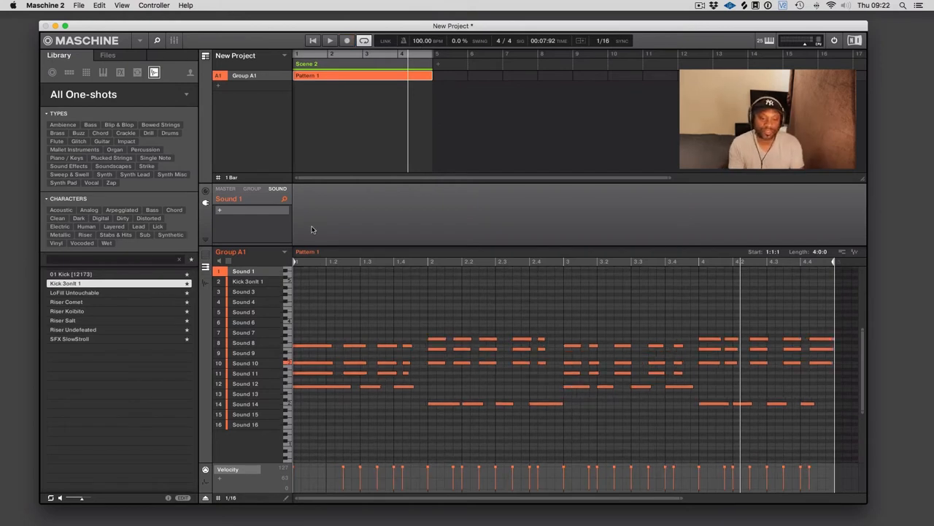
{"action": "mouse_move", "coordinate": [735, 298]}
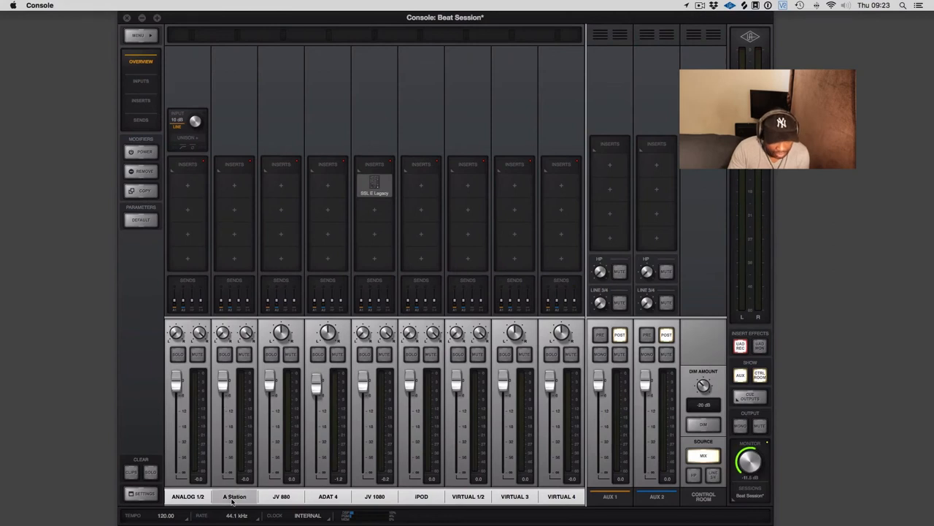
Begin renaming the A Station input channel from its context menu
{"action": "right_click", "coordinate": [236, 494]}
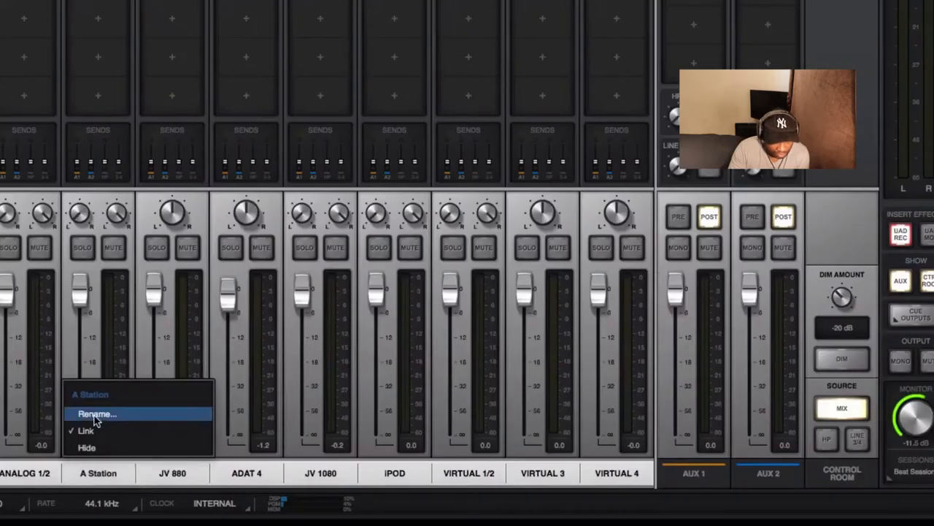
{"action": "left_click", "coordinate": [103, 415]}
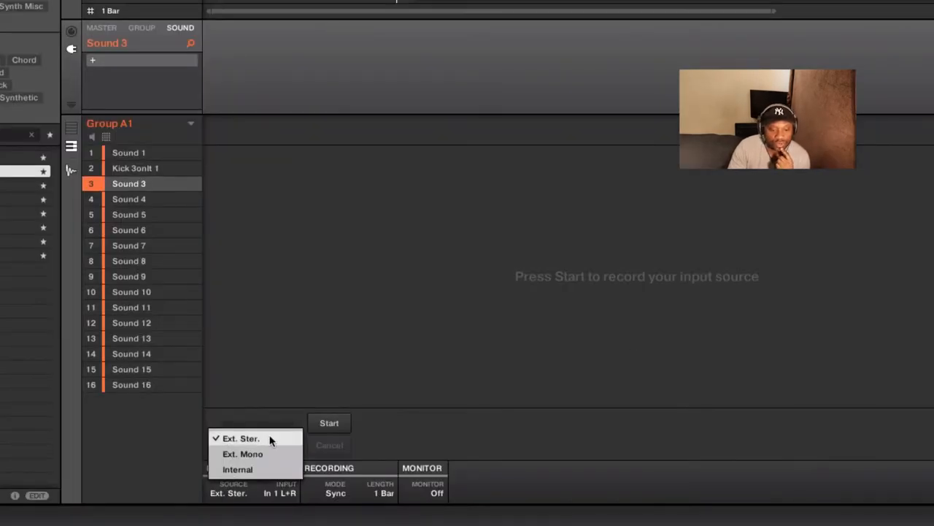
Set Sound 3 to sample Ext. Ster. from In 2 L+R, 4 bars long, in Sync mode
{"action": "left_click", "coordinate": [241, 438]}
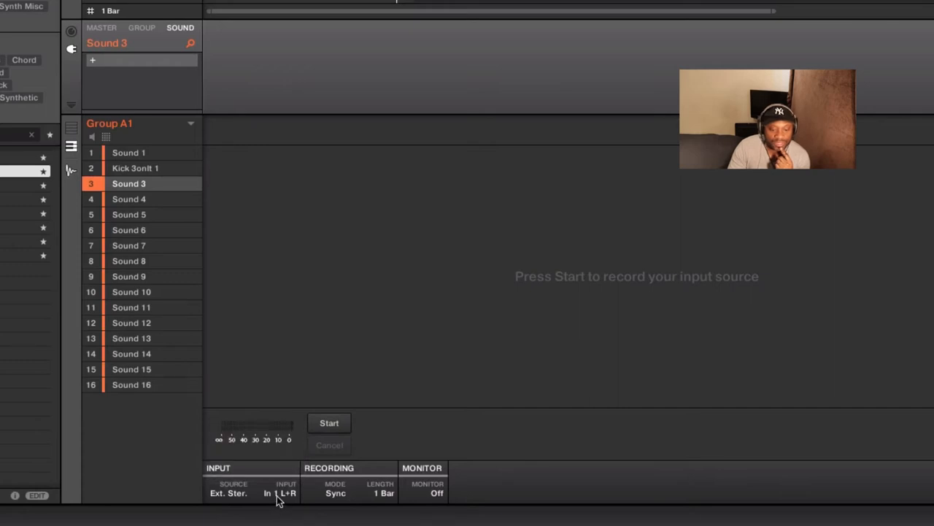
{"action": "left_click", "coordinate": [284, 494]}
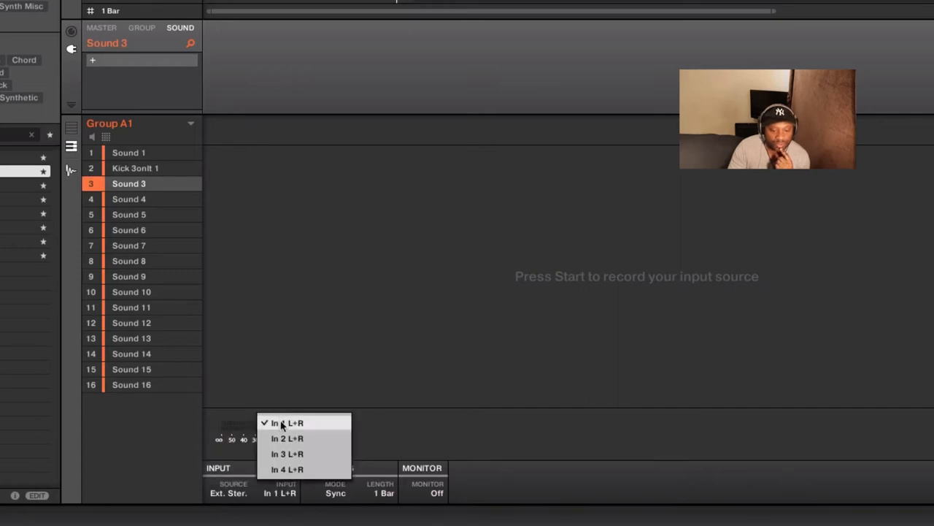
{"action": "left_click", "coordinate": [287, 422]}
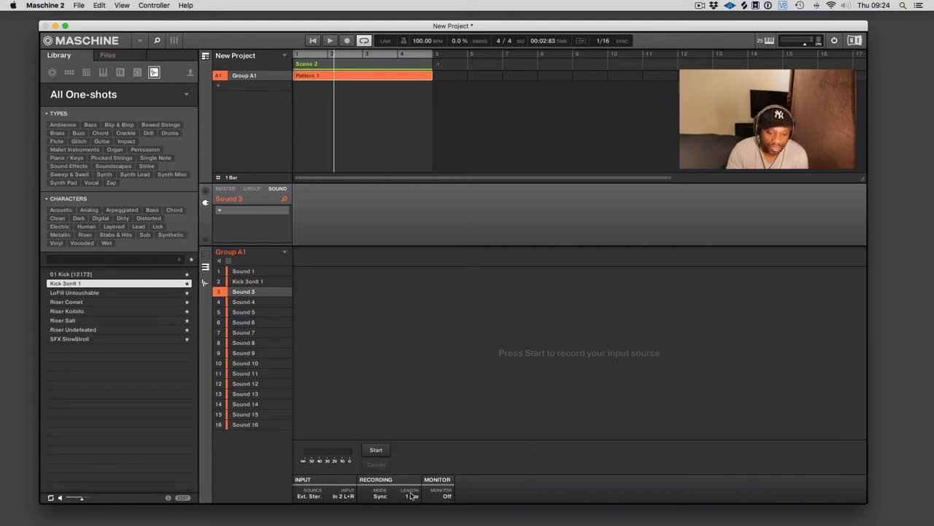
{"action": "left_click", "coordinate": [409, 503]}
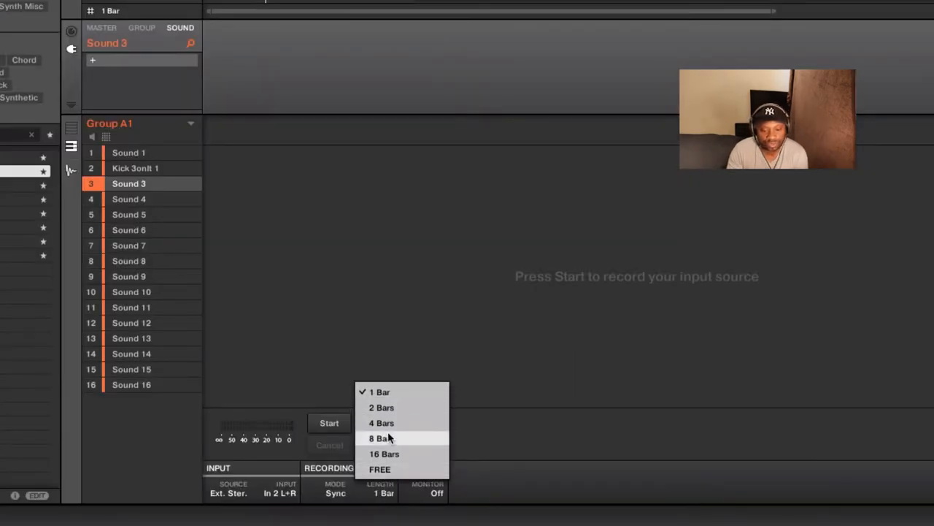
{"action": "left_click", "coordinate": [381, 423]}
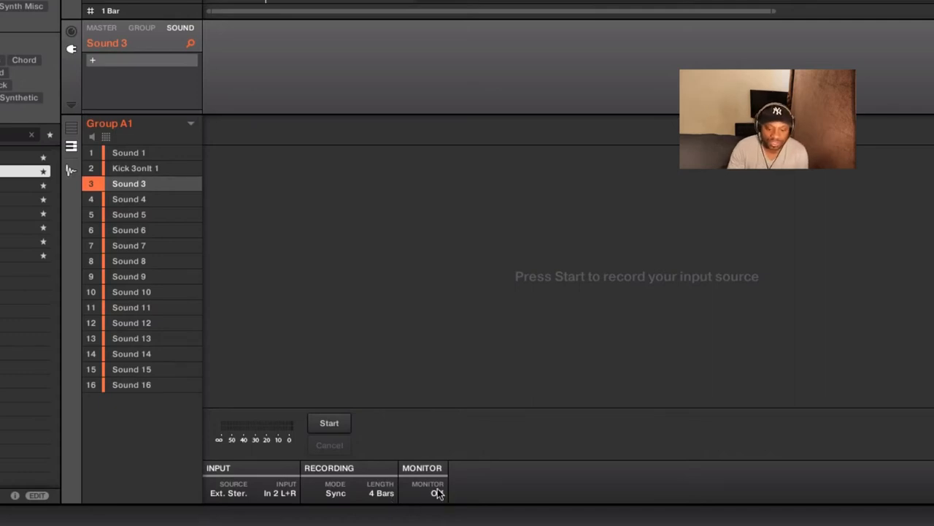
{"action": "left_click", "coordinate": [330, 493]}
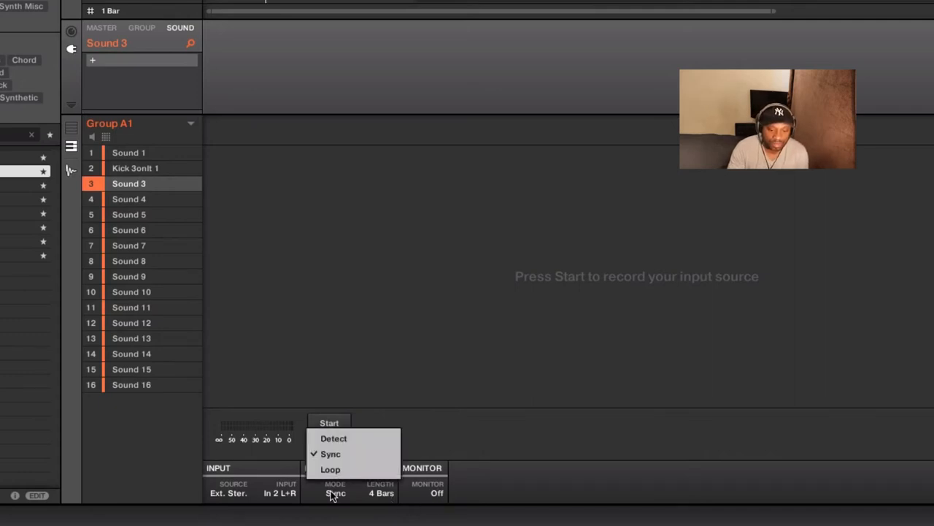
{"action": "mouse_move", "coordinate": [348, 464]}
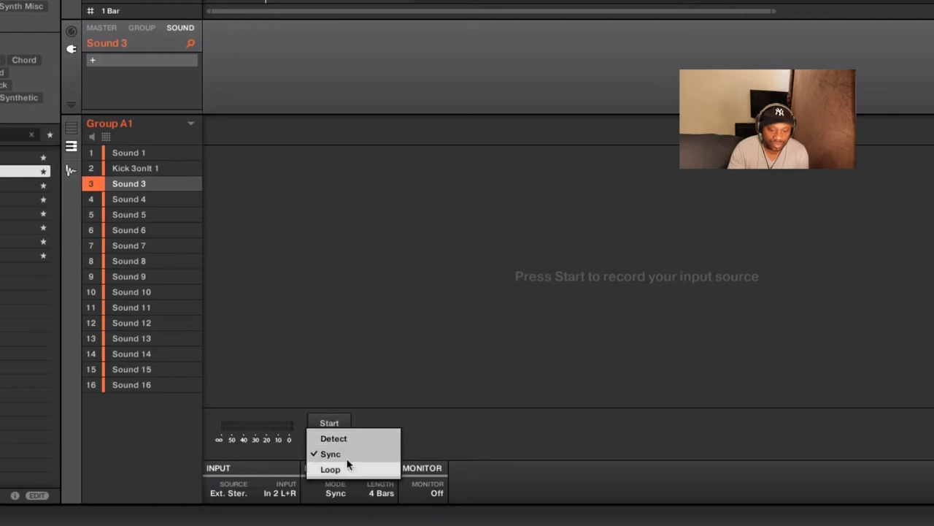
{"action": "left_click", "coordinate": [333, 438]}
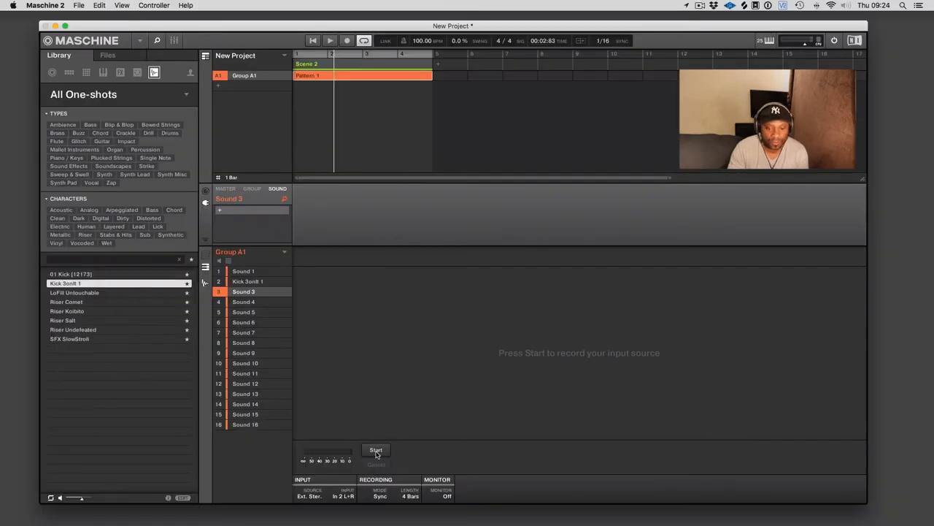
Arm sampling on Sound 3 and start playback so the four-bar recording begins
{"action": "left_click", "coordinate": [375, 450]}
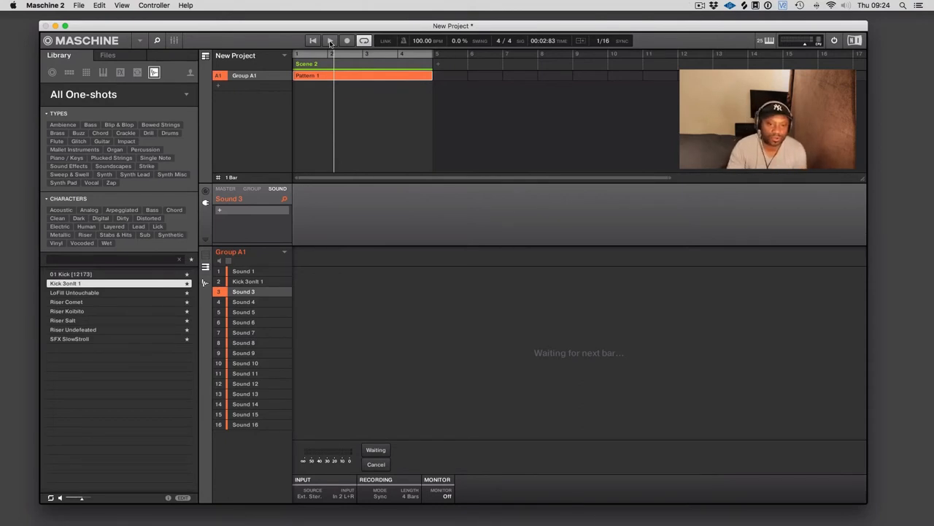
{"action": "left_click", "coordinate": [344, 41]}
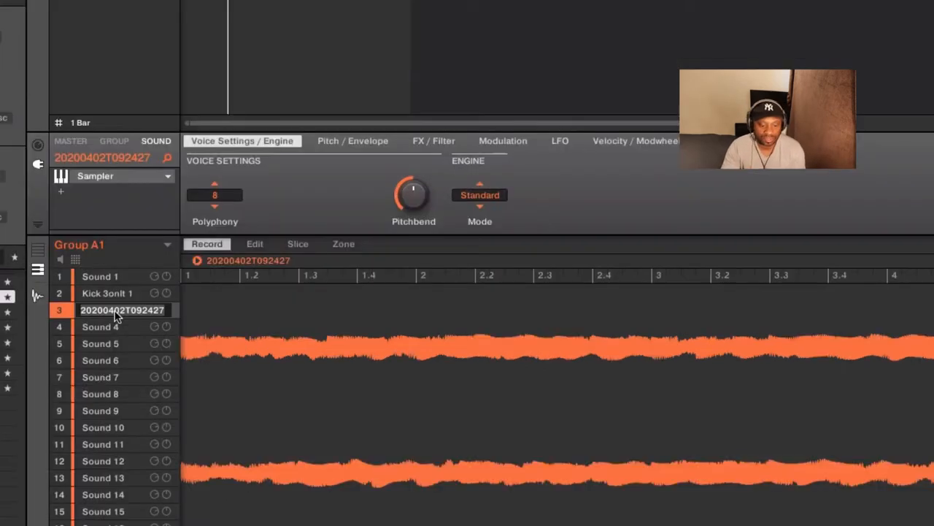
Name the sound Synth String and rename its recorded sample to Synth Pad
{"action": "type", "text": "Synth String"}
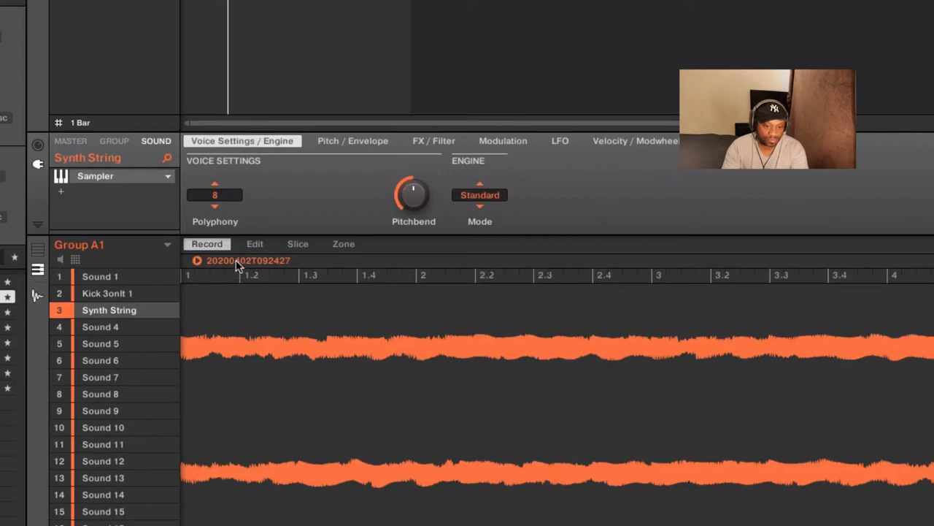
{"action": "mouse_move", "coordinate": [204, 274]}
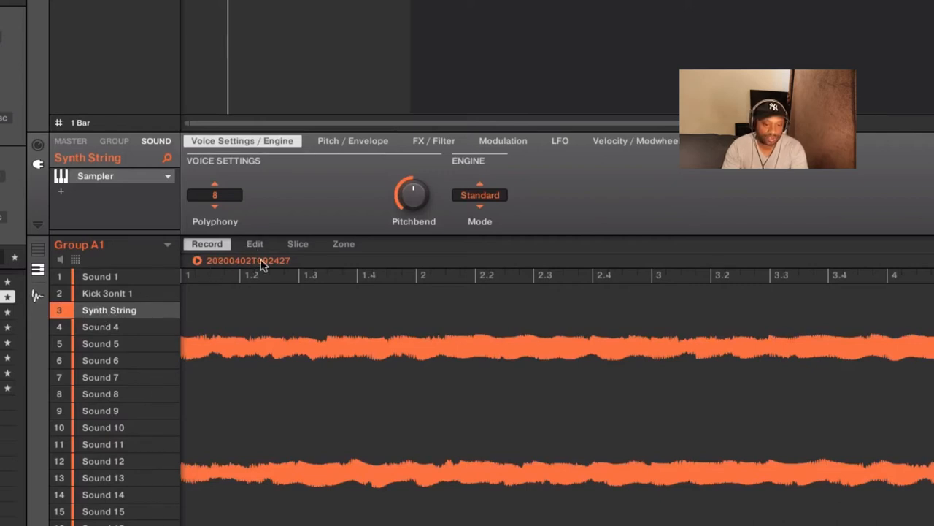
{"action": "left_click", "coordinate": [254, 244]}
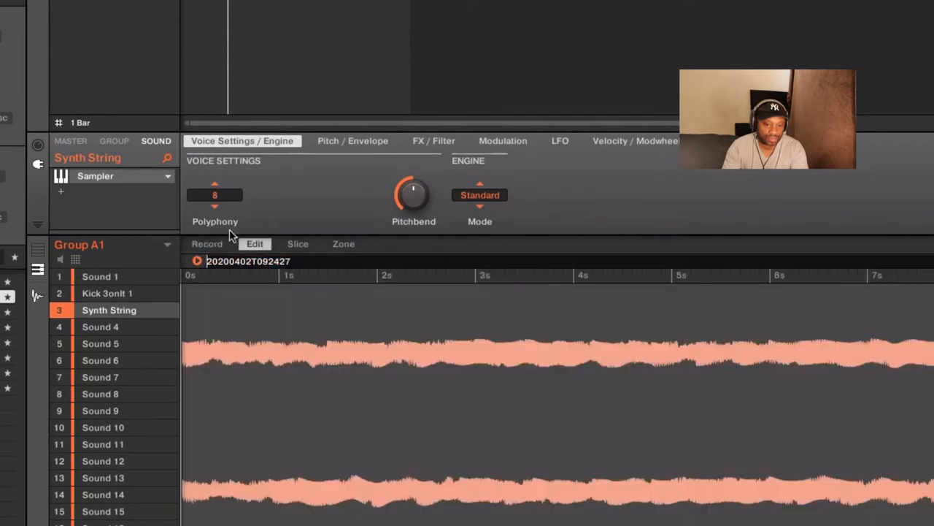
{"action": "left_click", "coordinate": [207, 242]}
{"action": "type", "text": "s"}
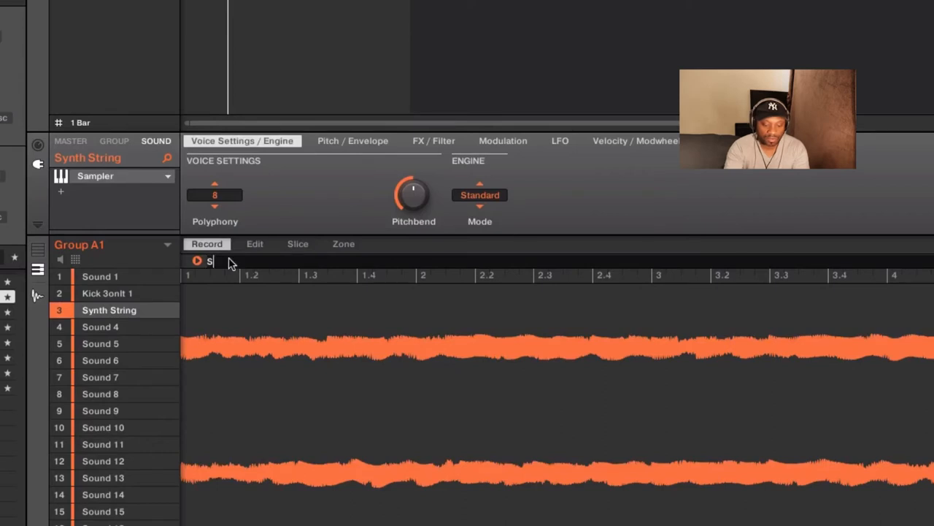
{"action": "type", "text": "ynth Pad"}
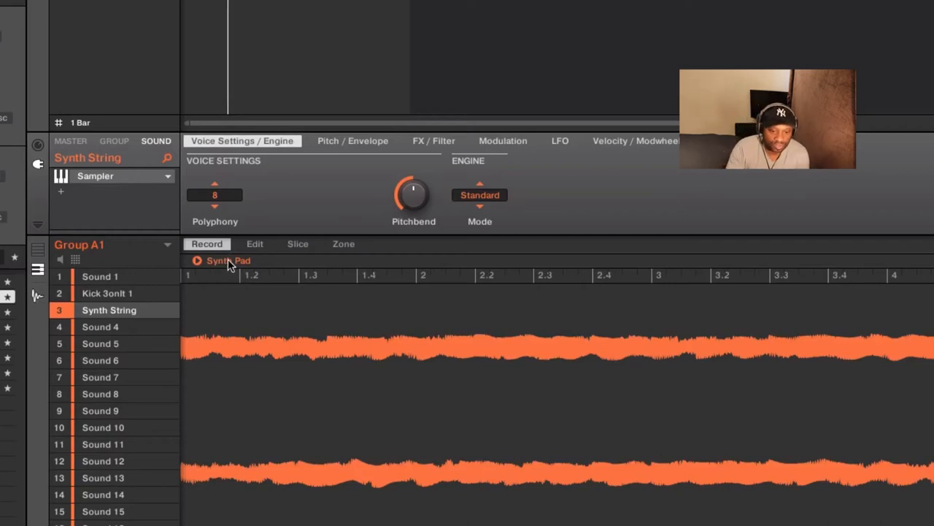
{"action": "mouse_move", "coordinate": [161, 240]}
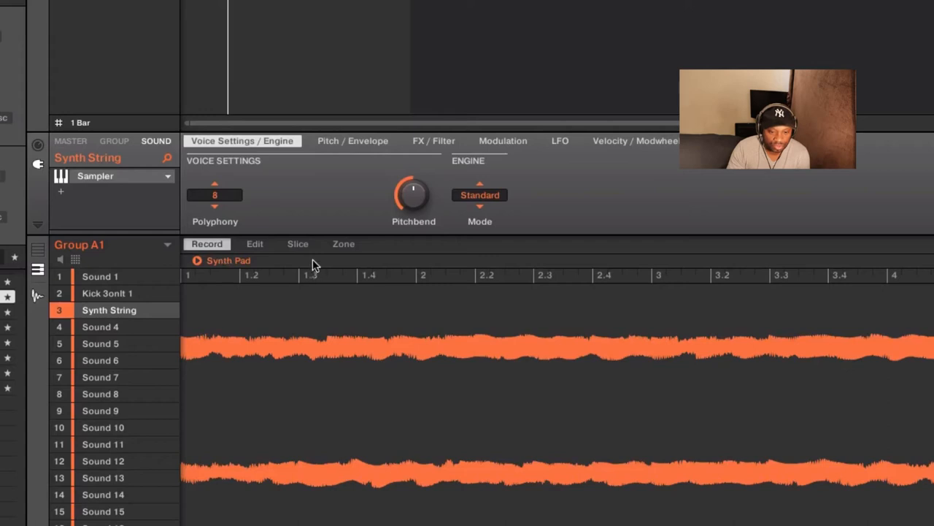
Show the Synth Pad waveform in the Edit view and reveal Synth Pad.wav on disk
{"action": "left_click", "coordinate": [254, 243]}
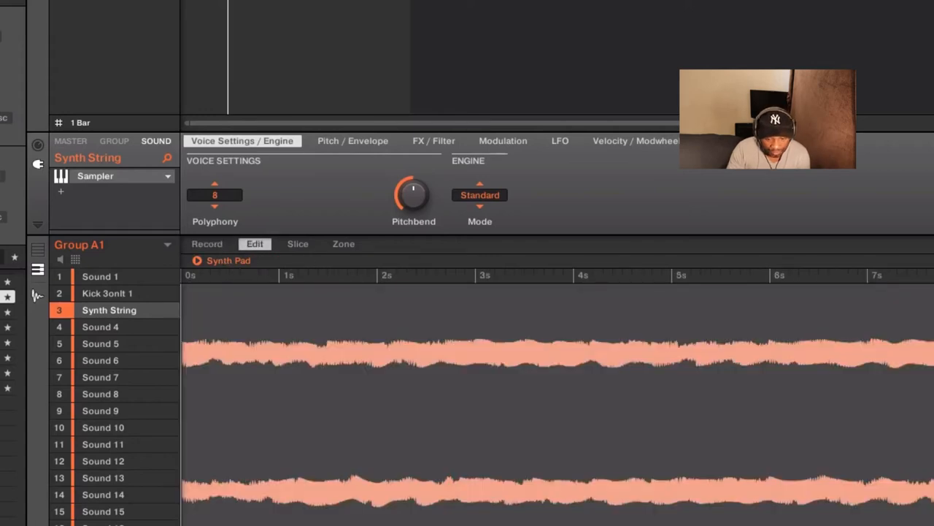
{"action": "right_click", "coordinate": [406, 409]}
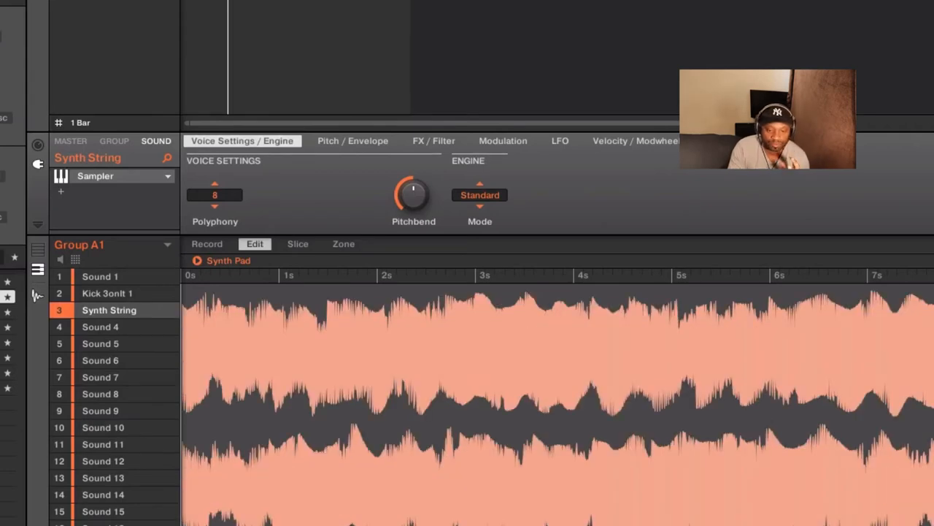
{"action": "mouse_move", "coordinate": [482, 383]}
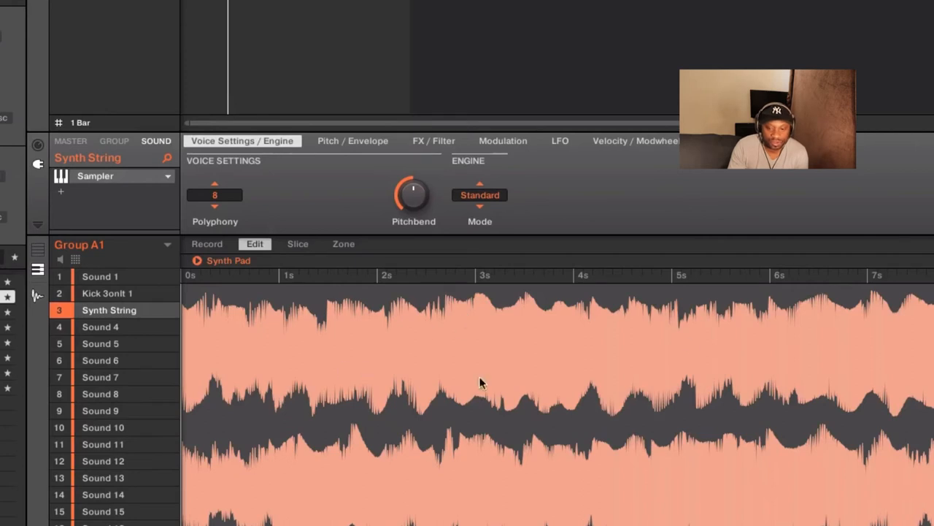
{"action": "mouse_move", "coordinate": [491, 345]}
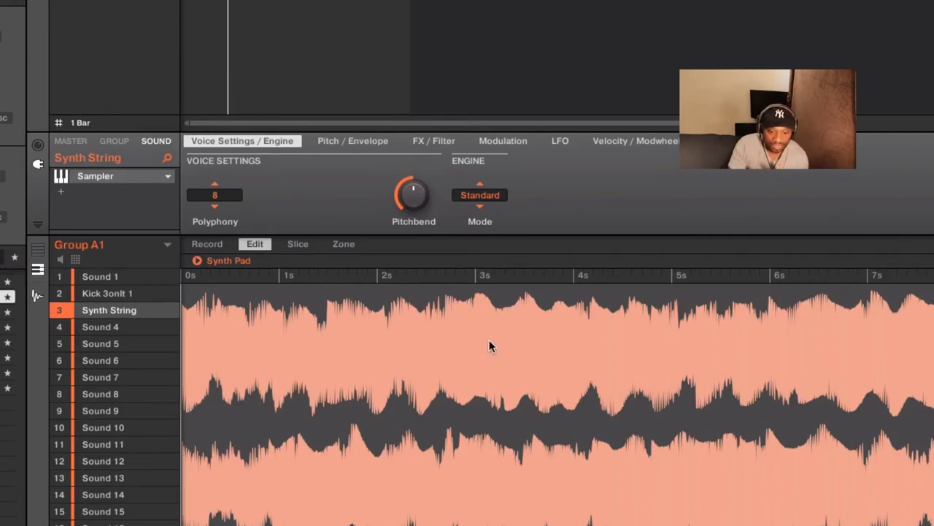
{"action": "right_click", "coordinate": [491, 344]}
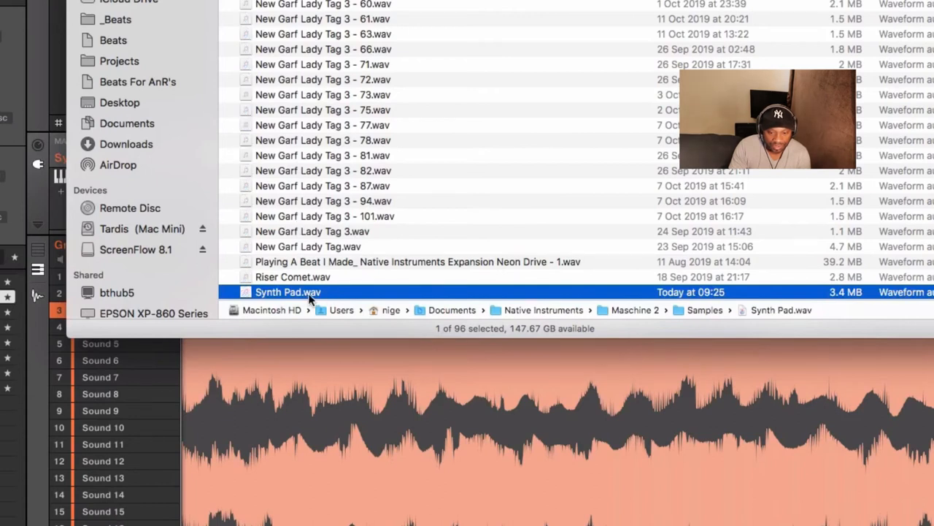
Scroll the Maschine 2 Samples folder in Finder to find Synth Pad.wav
{"action": "scroll", "scroll_direction": "down", "scroll_amount": 3}
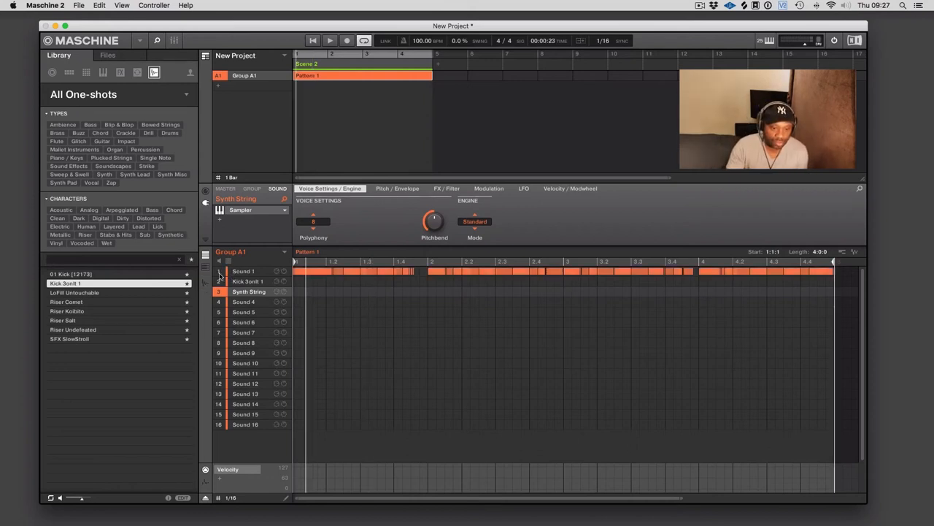
Mute the Sound 1 MIDI notes and draw one Synth String note across all four bars
{"action": "left_click", "coordinate": [243, 270]}
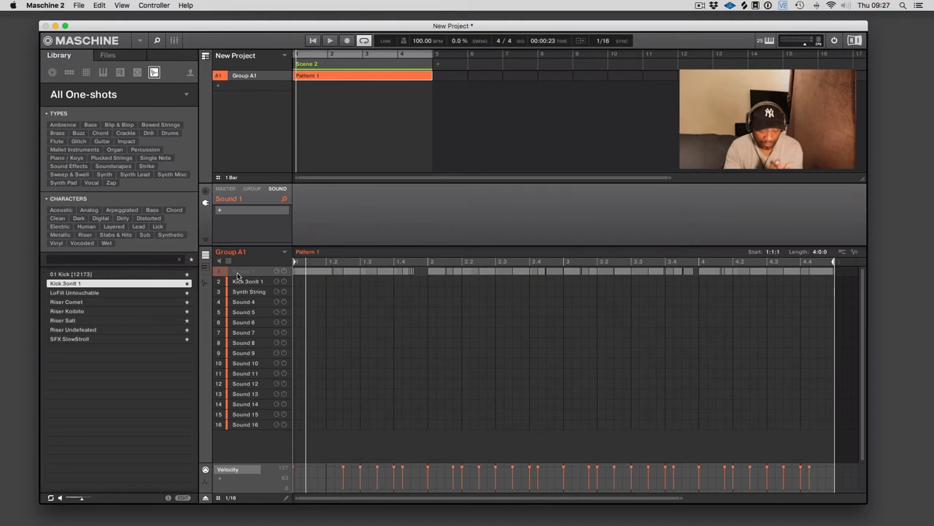
{"action": "left_click", "coordinate": [248, 292]}
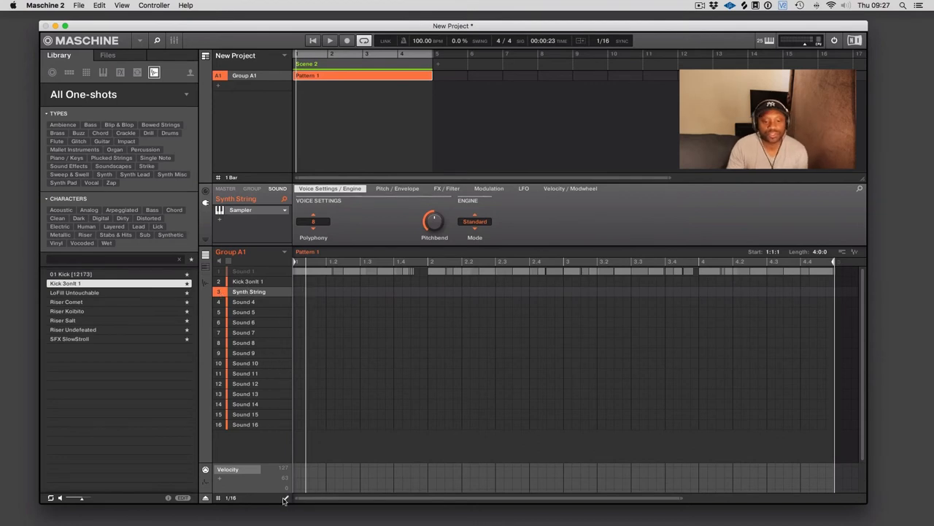
{"action": "left_click", "coordinate": [298, 292]}
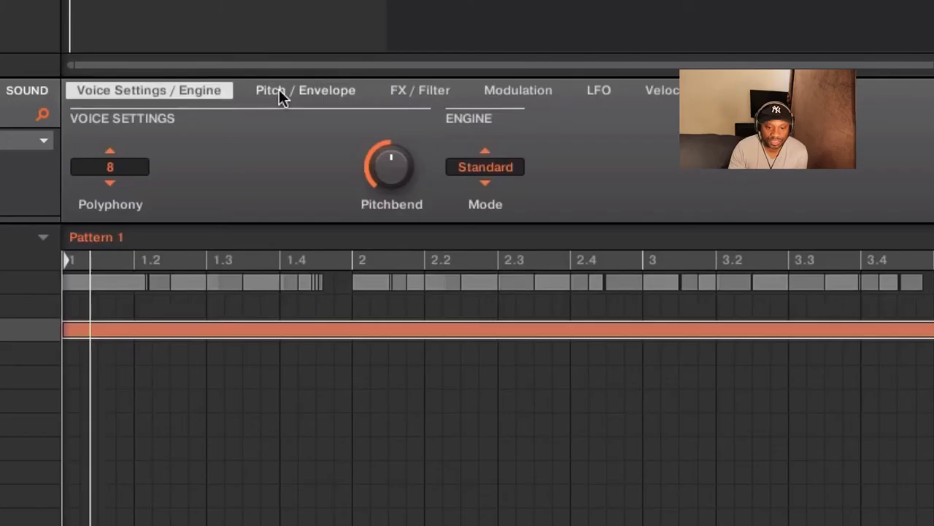
Set Synth String's polyphony to 1 and play the pattern to hear it
{"action": "left_click", "coordinate": [109, 166]}
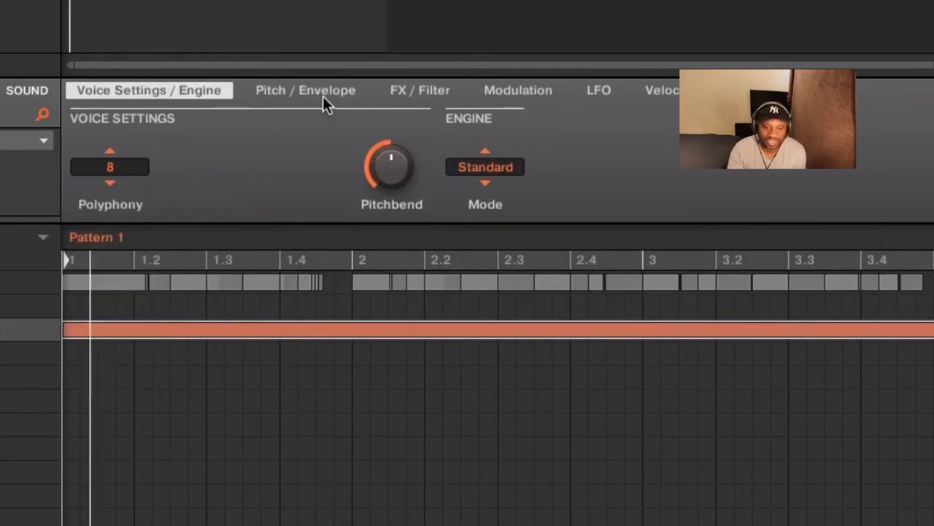
{"action": "left_click", "coordinate": [109, 166]}
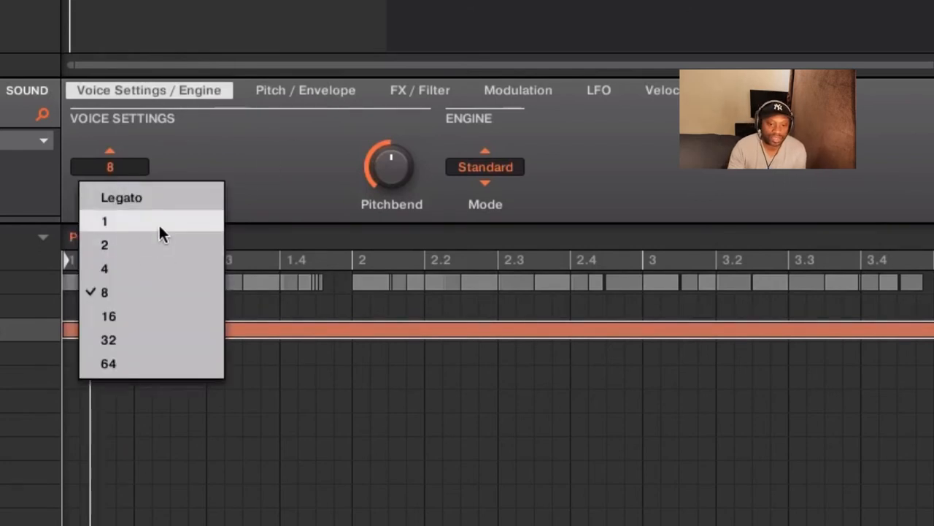
{"action": "left_click", "coordinate": [305, 91]}
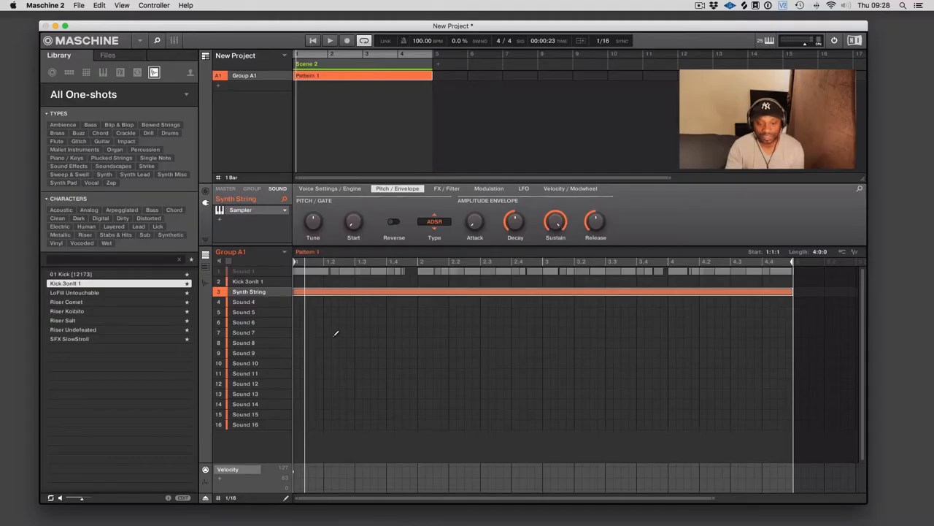
{"action": "mouse_move", "coordinate": [564, 301]}
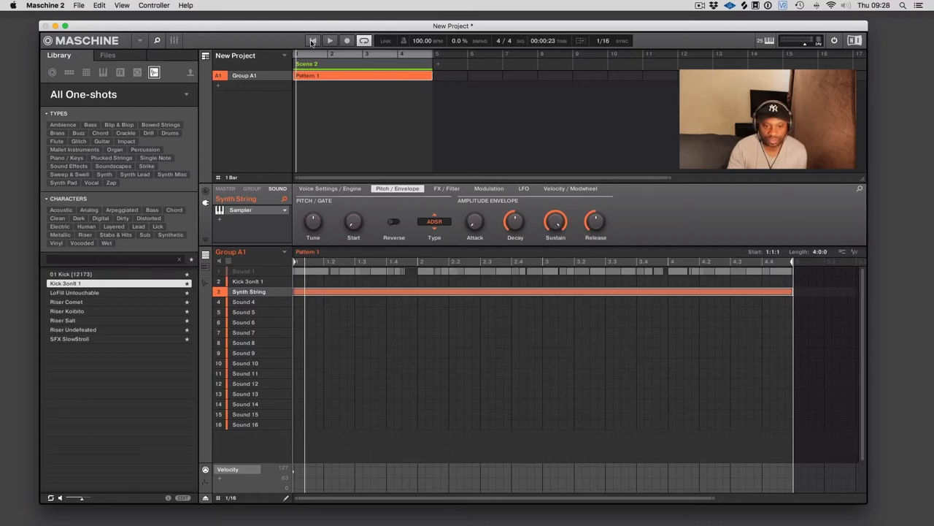
{"action": "left_click", "coordinate": [342, 41]}
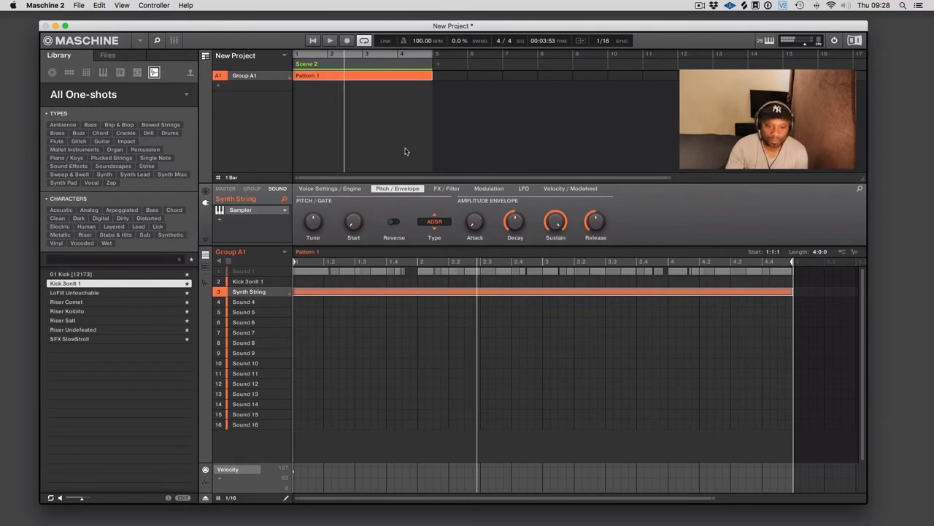
Switch Synth String's envelope to One-shot and bring up the effects list for its empty slot
{"action": "left_click", "coordinate": [435, 222]}
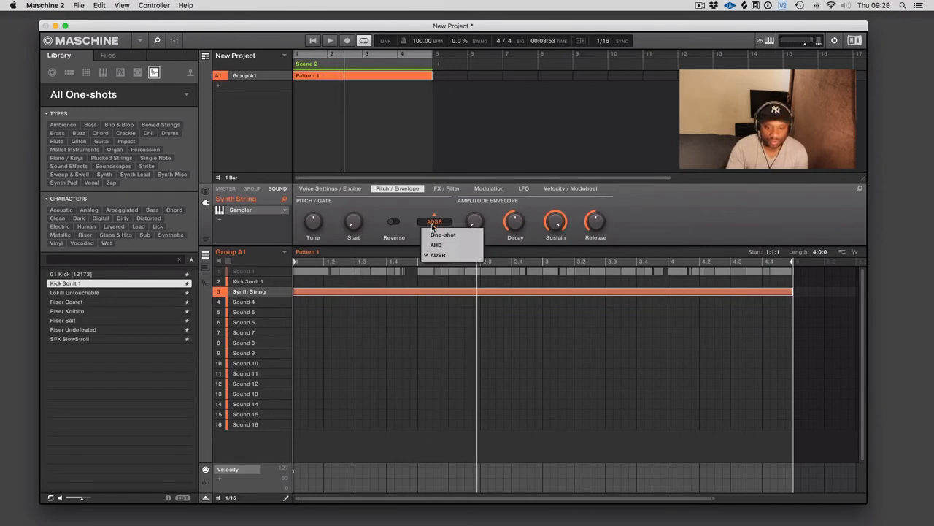
{"action": "left_click", "coordinate": [438, 233]}
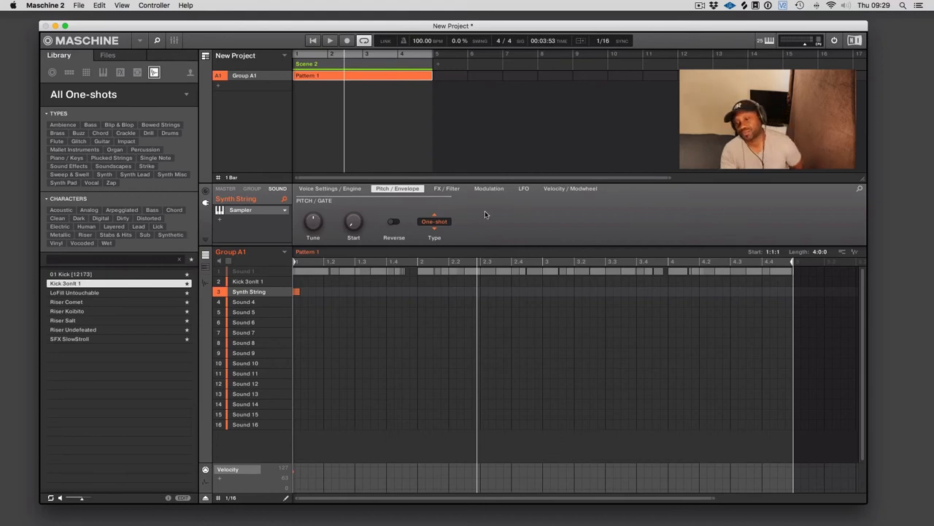
{"action": "left_click", "coordinate": [330, 41]}
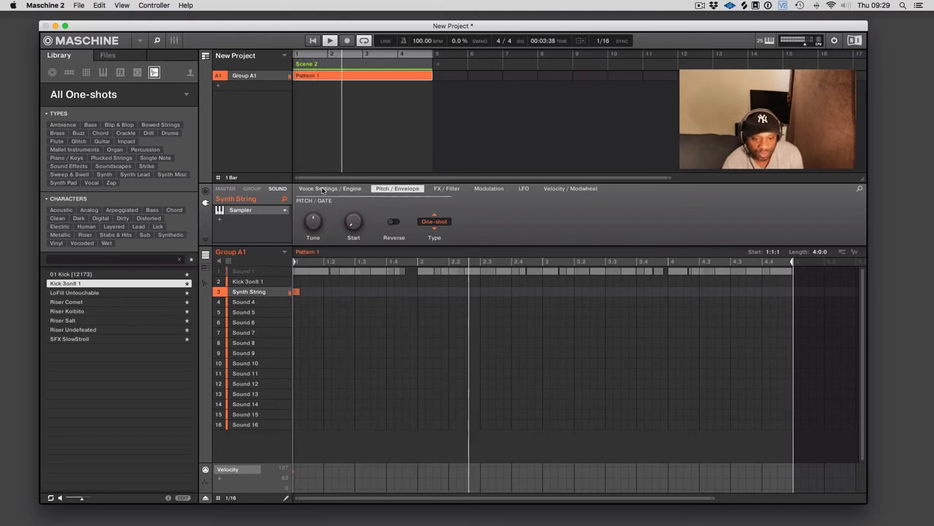
{"action": "left_click", "coordinate": [239, 211]}
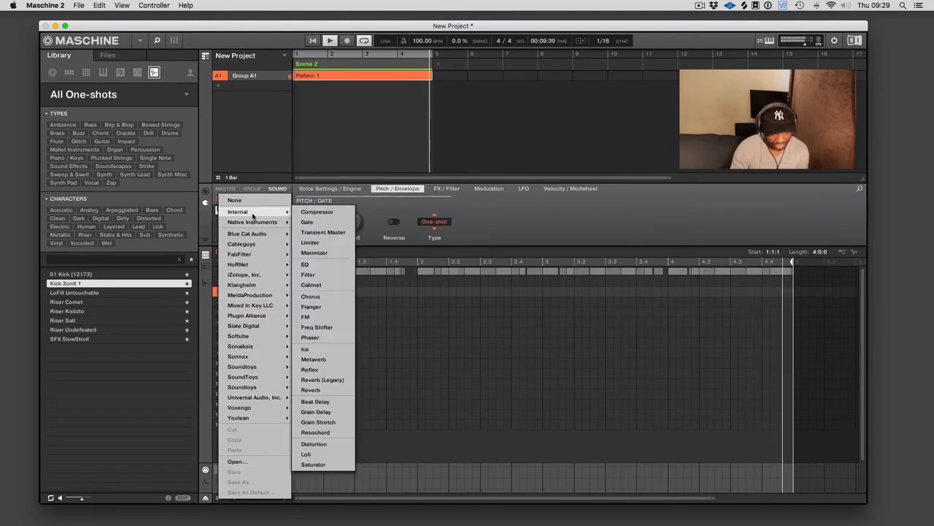
Insert an Internal Reverb after Synth String's Sampler and tweak one reverb knob
{"action": "left_click", "coordinate": [310, 388]}
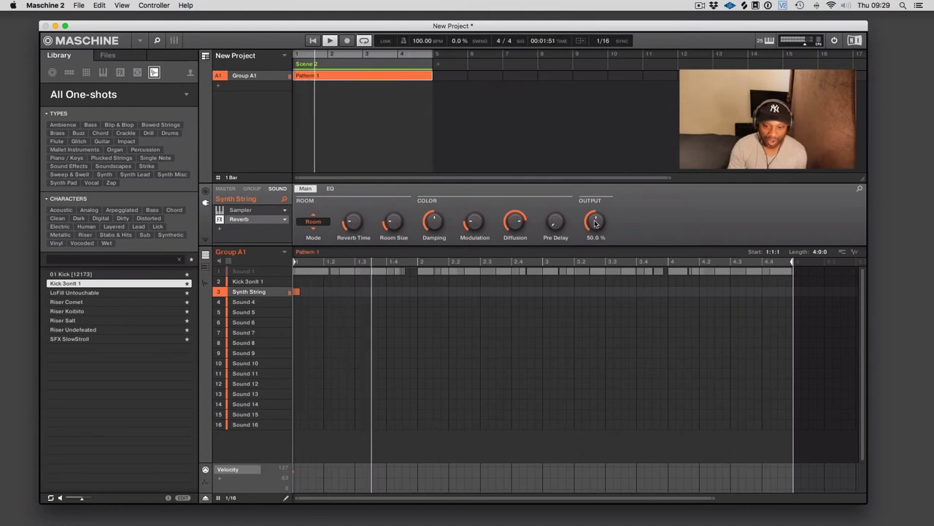
{"action": "left_click_drag", "start_coordinate": [594, 222], "coordinate": [594, 233]}
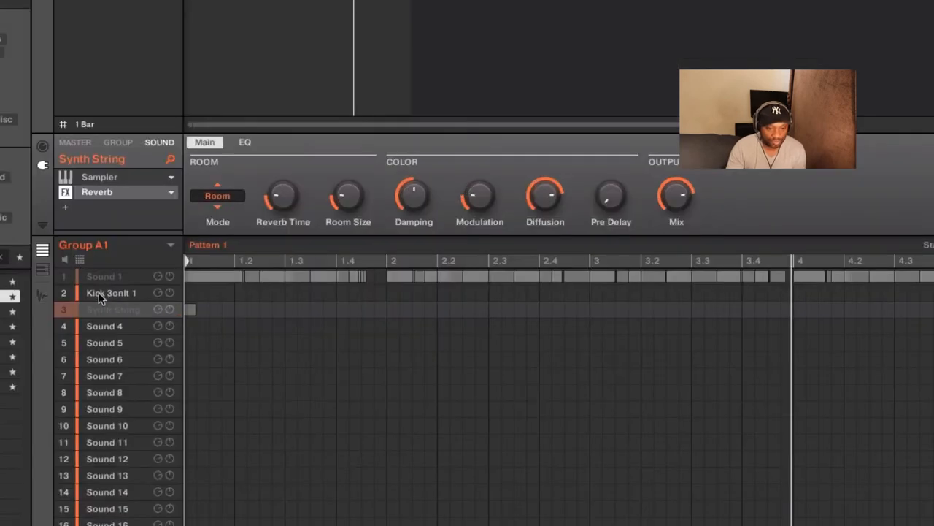
Route the pad 4 MIDI sound on channel 1 to a MIDISPORT 4x4 output port
{"action": "left_click", "coordinate": [102, 276]}
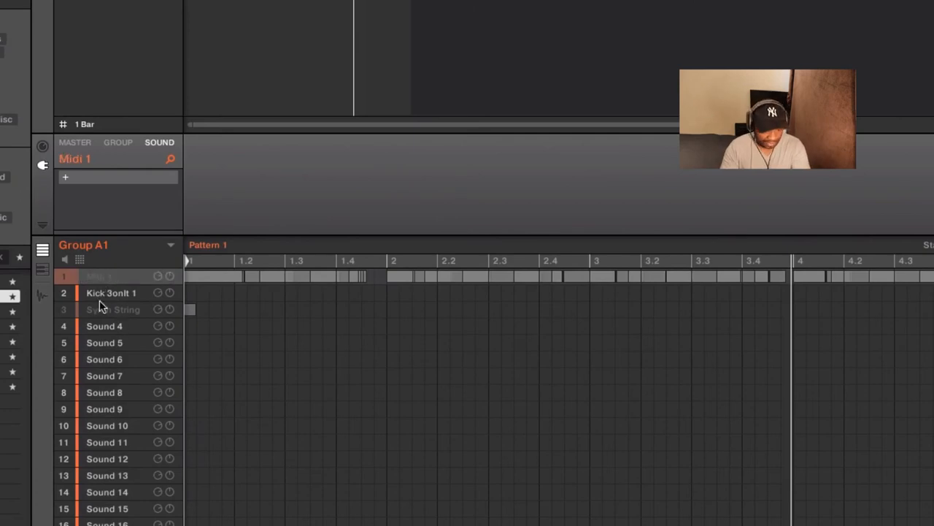
{"action": "left_click", "coordinate": [102, 326]}
{"action": "type", "text": "Midi 2"}
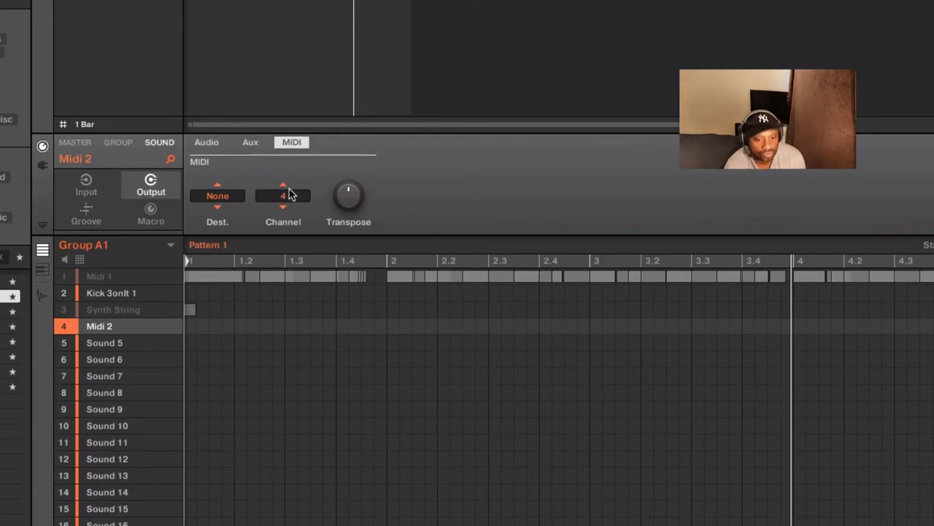
{"action": "left_click", "coordinate": [283, 208]}
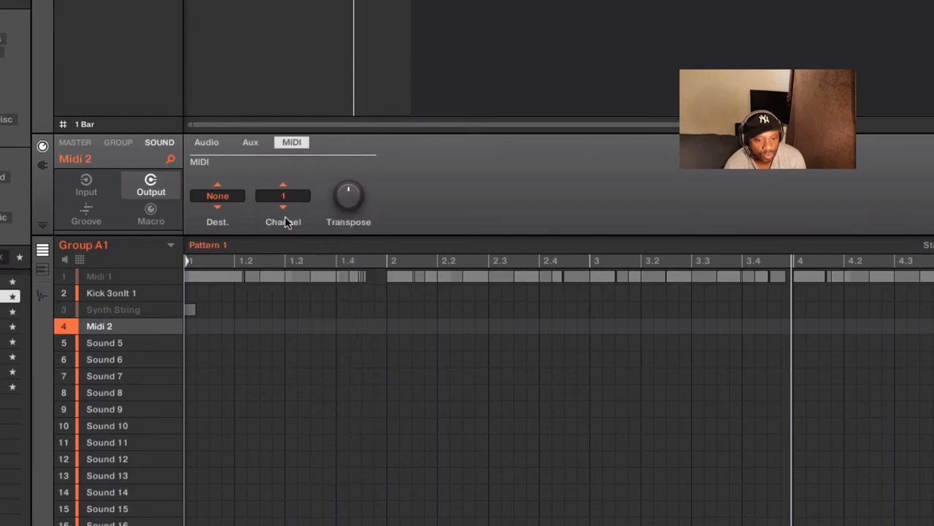
{"action": "left_click", "coordinate": [216, 196]}
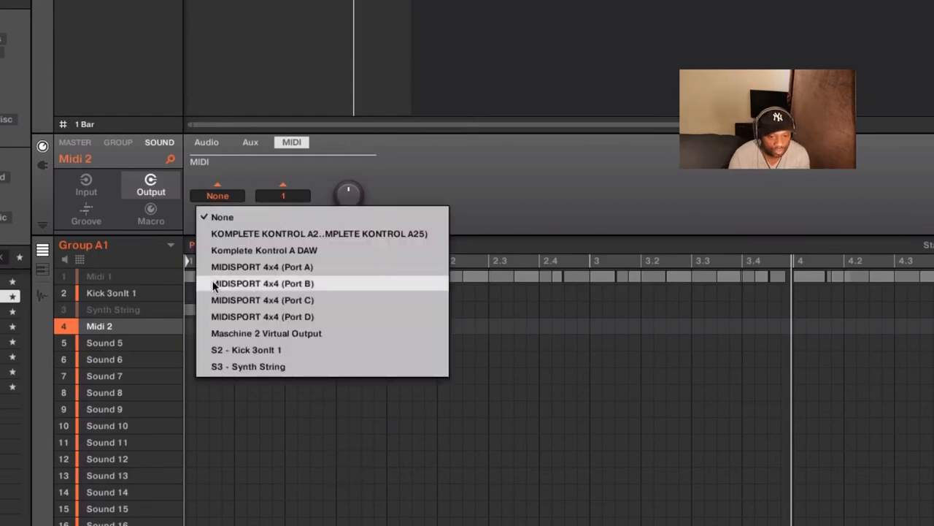
{"action": "left_click", "coordinate": [261, 266]}
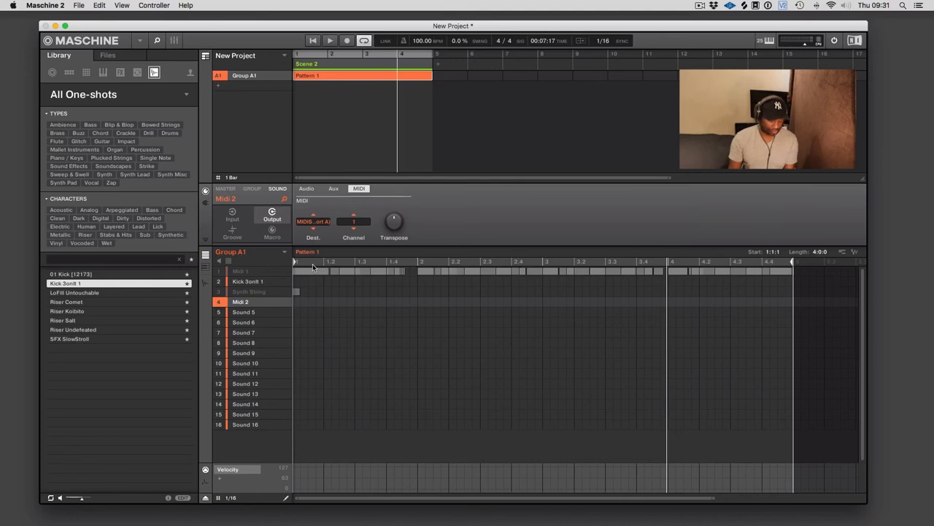
{"action": "left_click", "coordinate": [359, 41]}
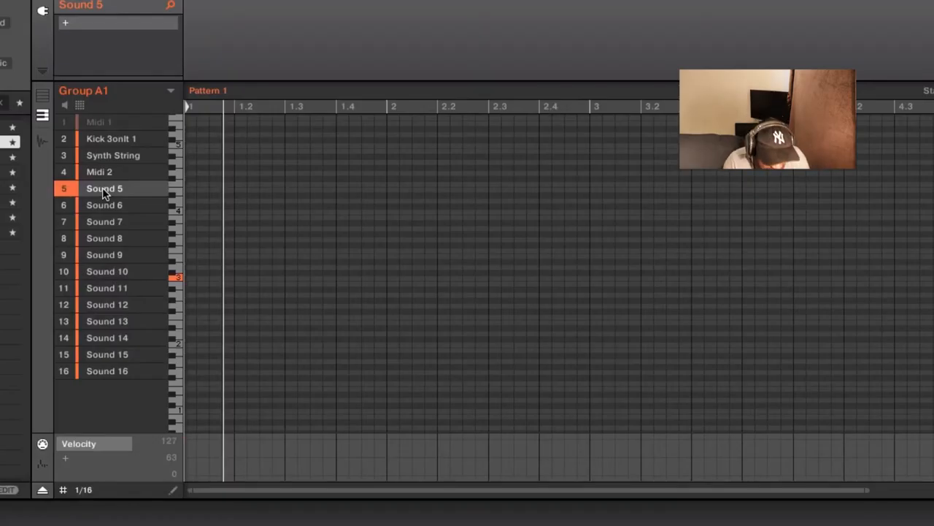
Rename pad 5 to Synth Stab and record a synced four-bar external-input pass onto it
{"action": "double_click", "coordinate": [103, 188]}
{"action": "type", "text": "Synth Stab"}
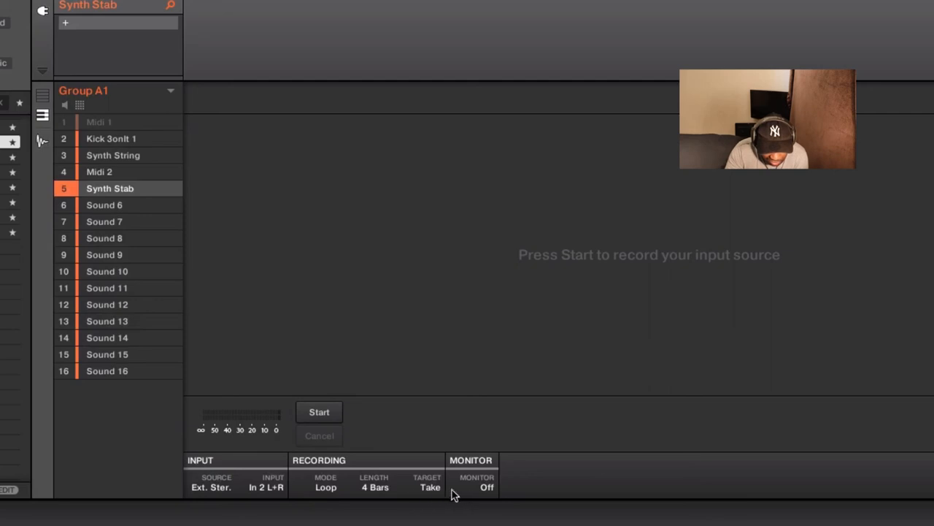
{"action": "left_click", "coordinate": [324, 488]}
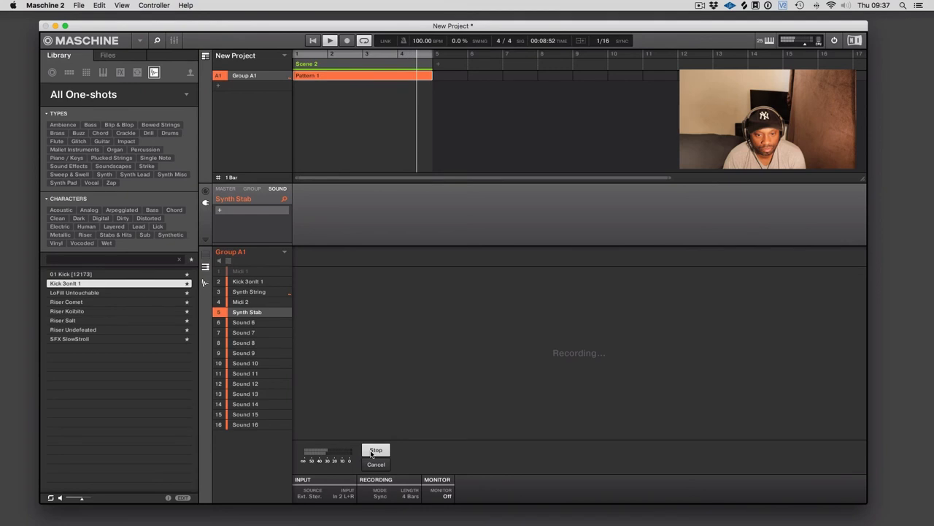
{"action": "left_click", "coordinate": [376, 449]}
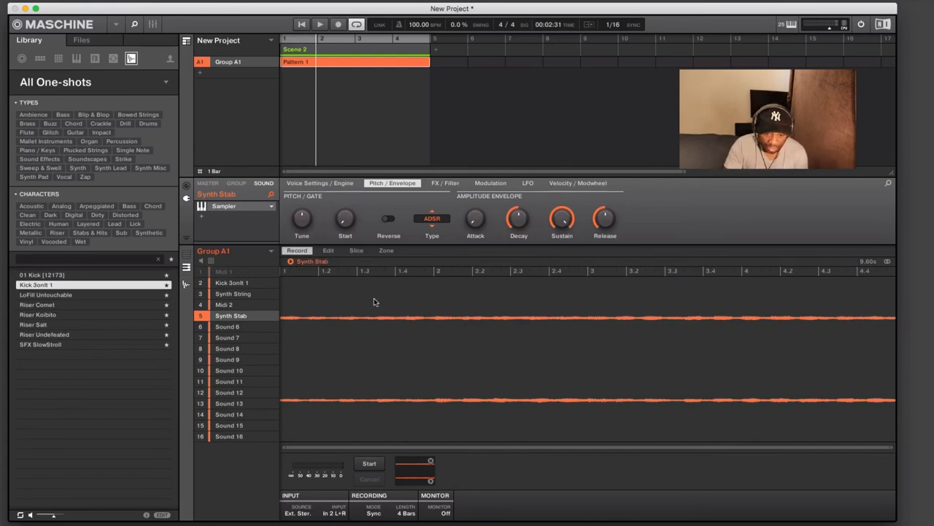
Review the Synth Stab take in Sampler Edit, then go back to Pattern 1's note grid
{"action": "left_click", "coordinate": [327, 250]}
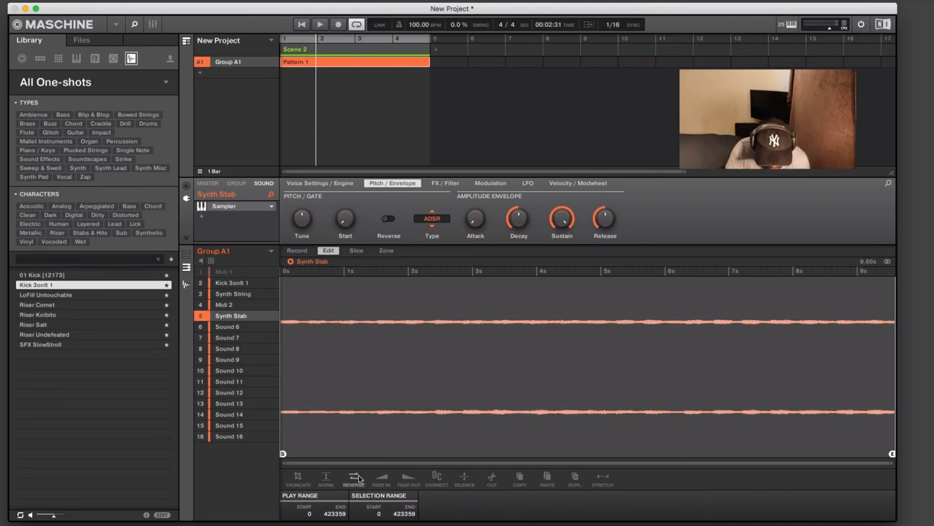
{"action": "left_click", "coordinate": [326, 490]}
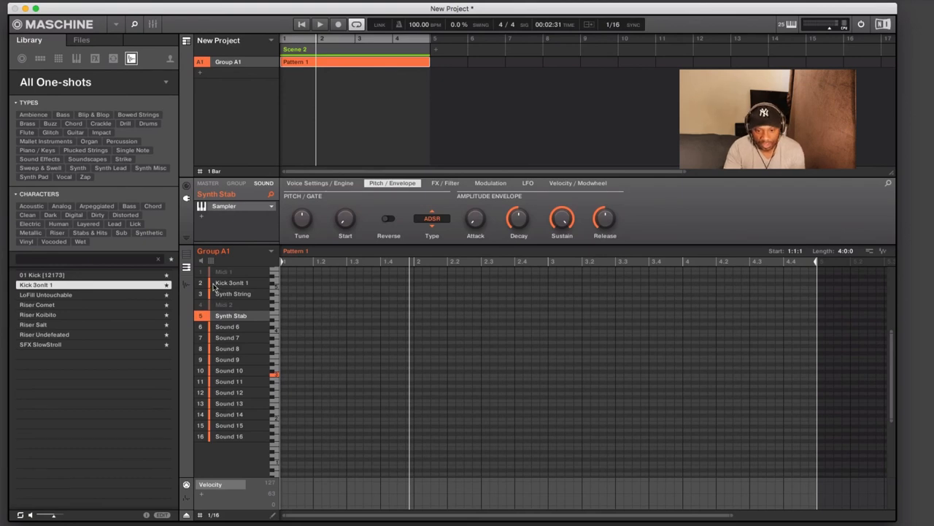
Draw a four-bar note on Synth Stab, then review its Voice Settings and Pitch/Envelope pages
{"action": "left_click", "coordinate": [301, 23]}
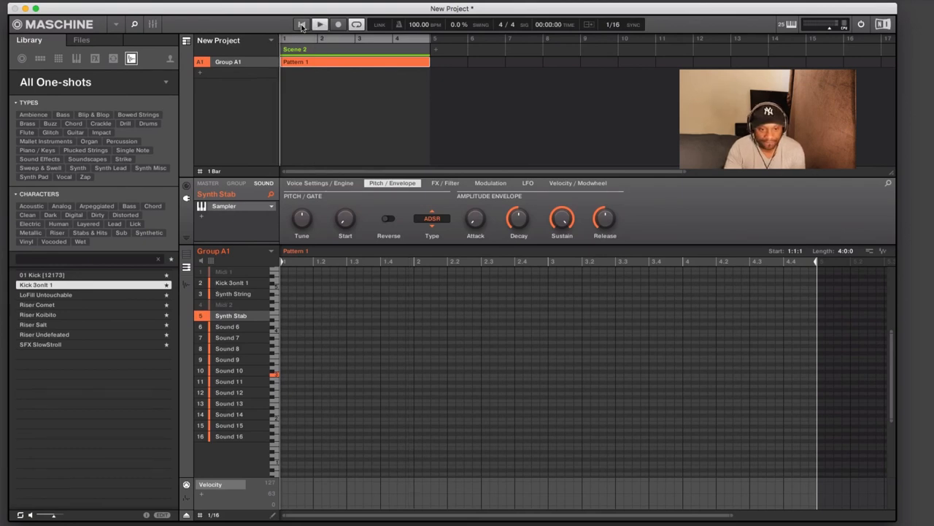
{"action": "left_click", "coordinate": [321, 22]}
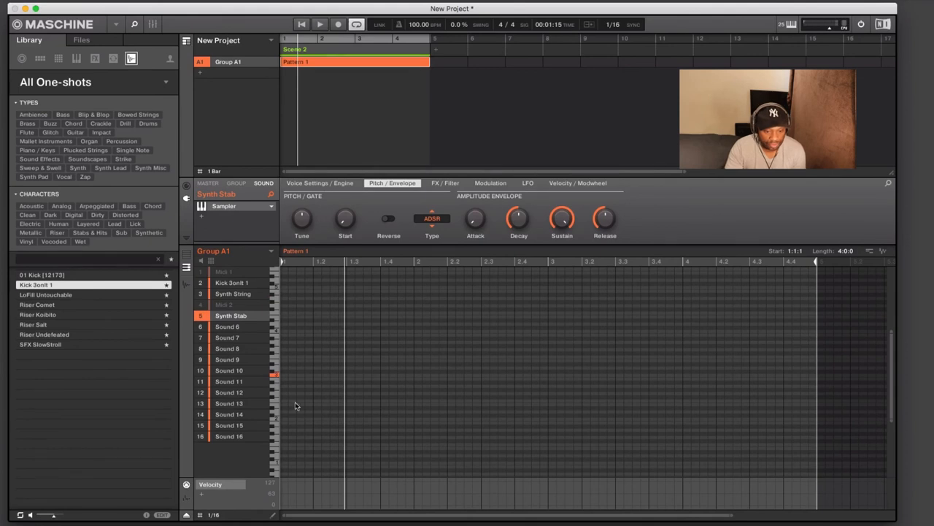
{"action": "mouse_move", "coordinate": [274, 438]}
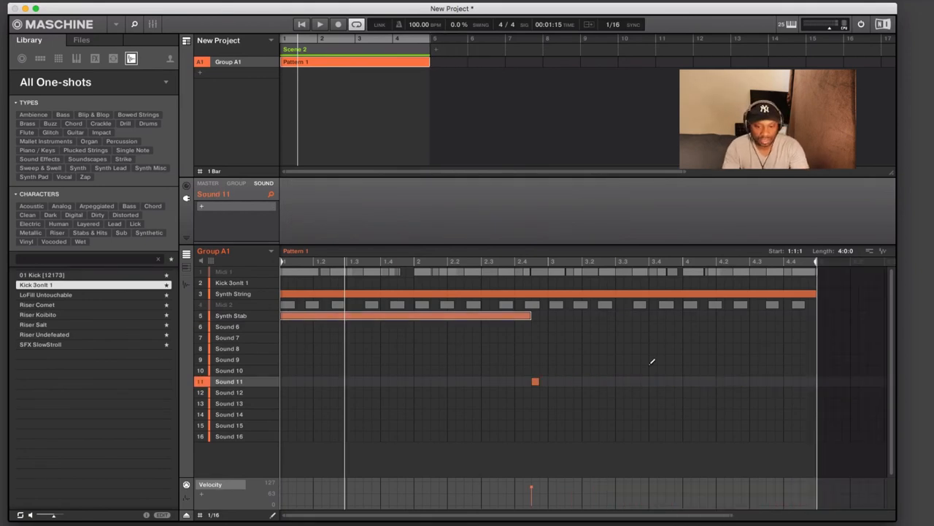
{"action": "left_click", "coordinate": [231, 315]}
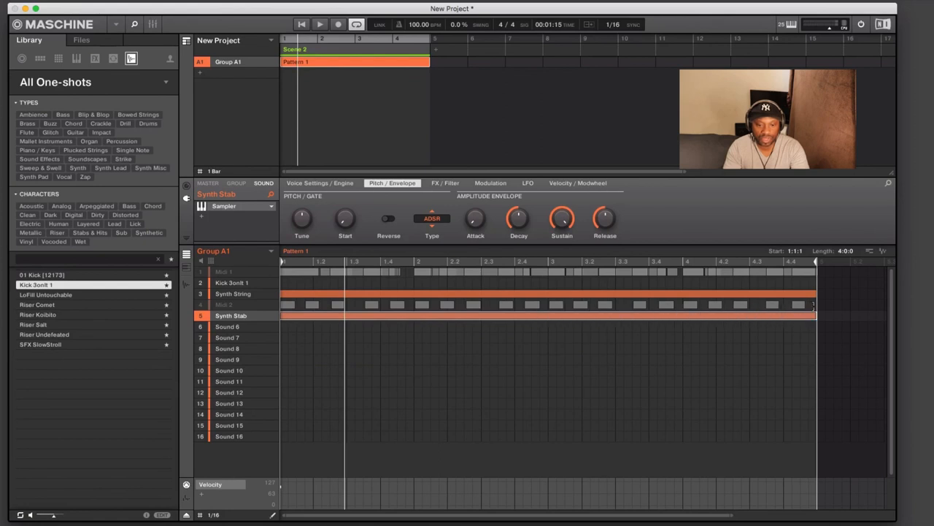
{"action": "left_click", "coordinate": [321, 182]}
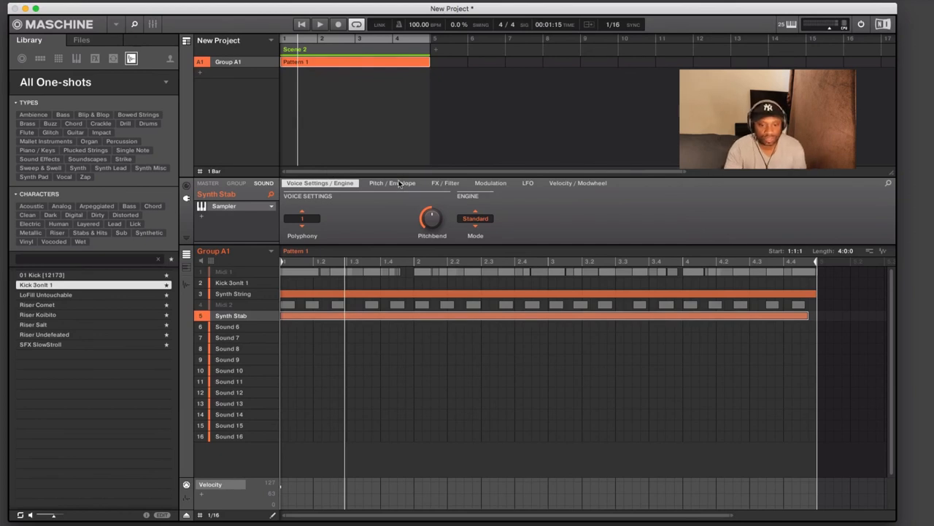
{"action": "left_click", "coordinate": [392, 183]}
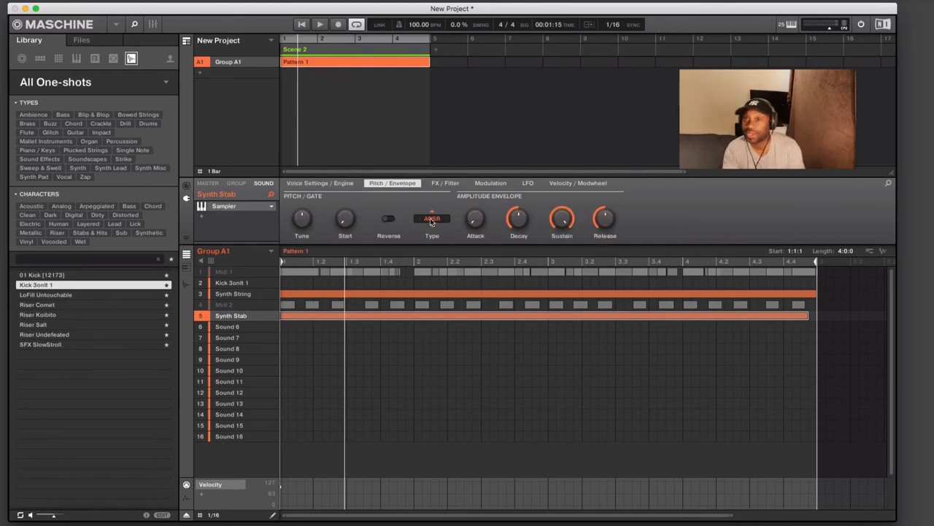